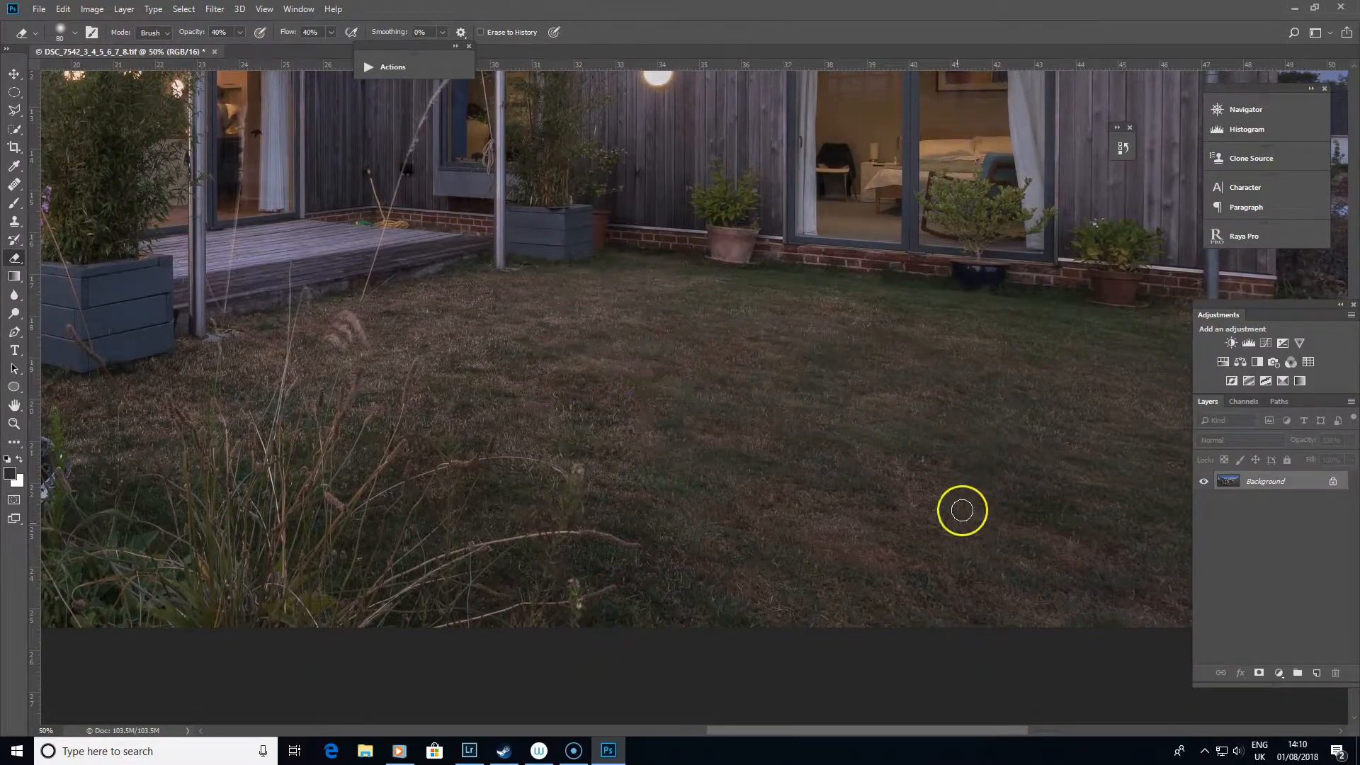
Add an empty layer above the background and brush a dark green patch onto the middle of the lawn
{"action": "left_click_drag", "start_coordinate": [962, 509], "coordinate": [738, 528]}
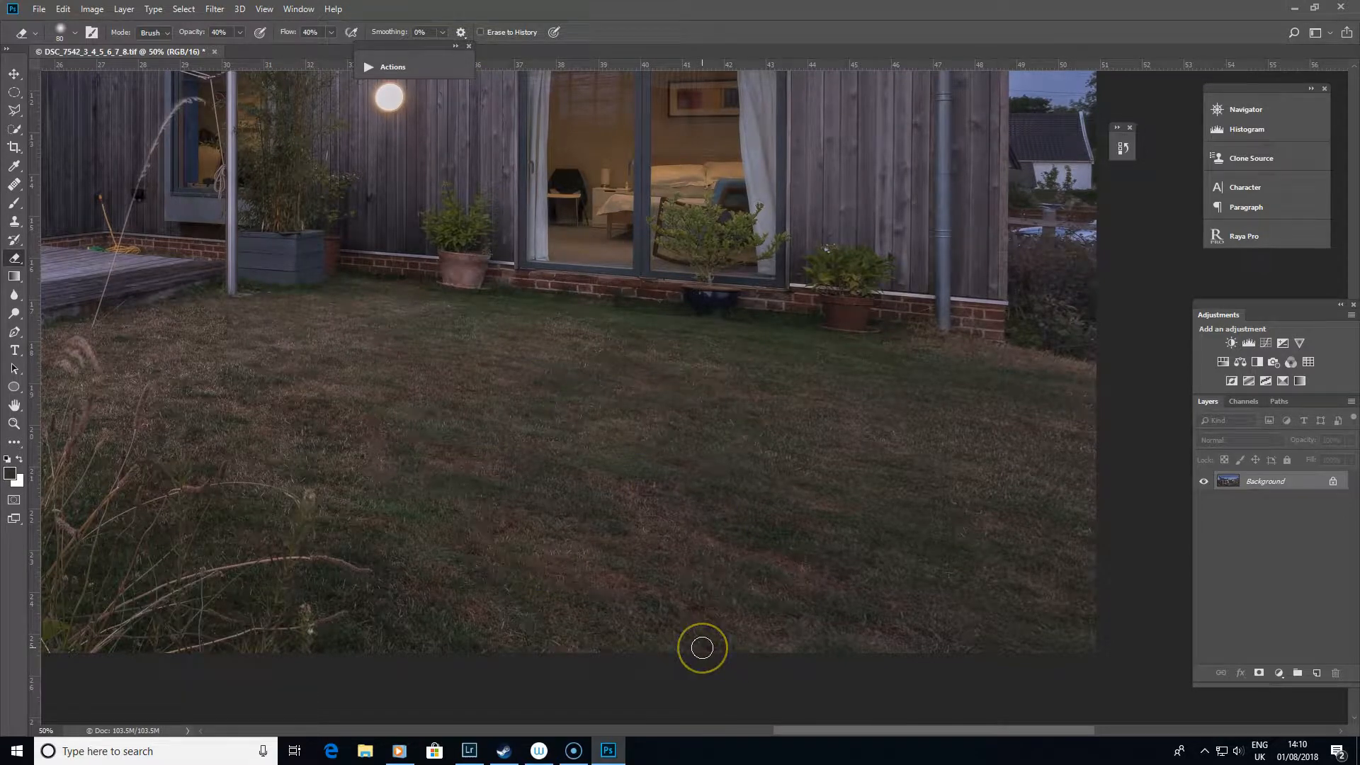
{"action": "mouse_move", "coordinate": [610, 548]}
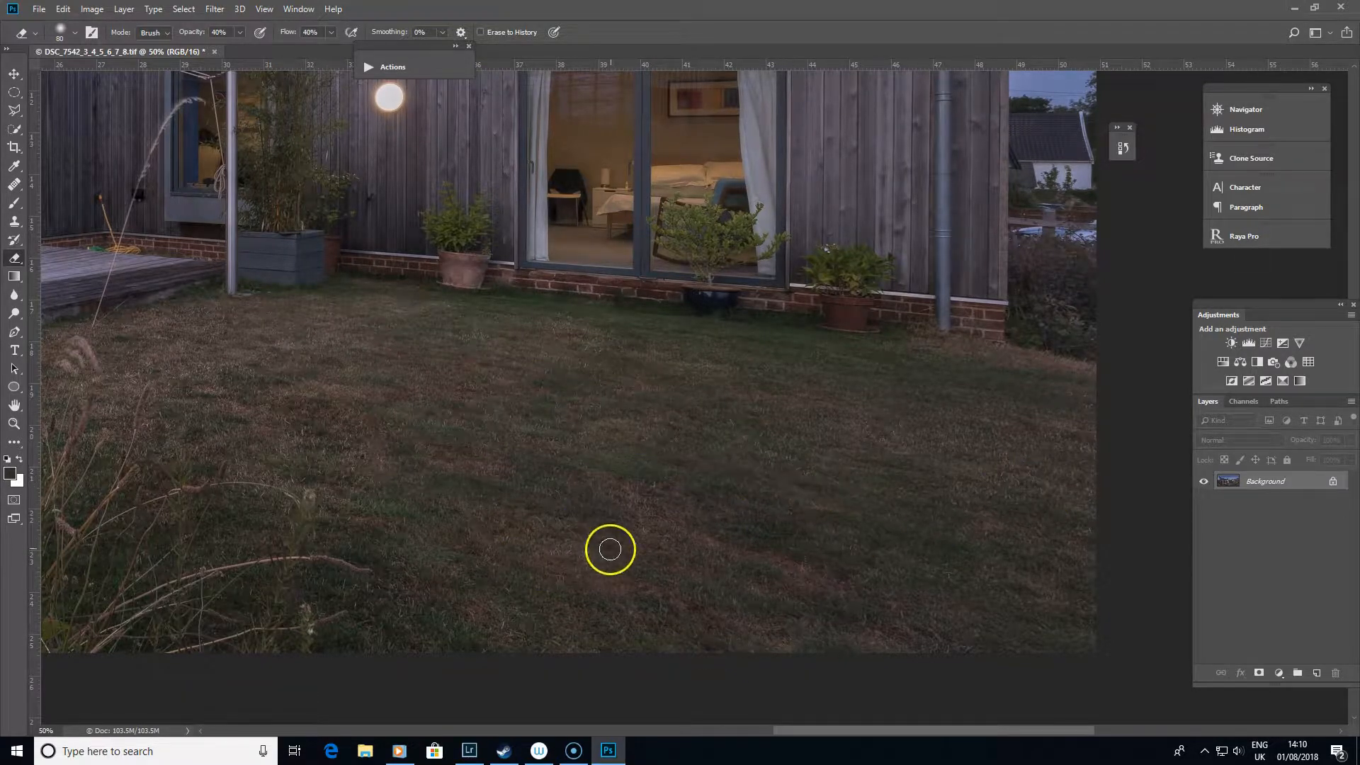
{"action": "mouse_move", "coordinate": [657, 476]}
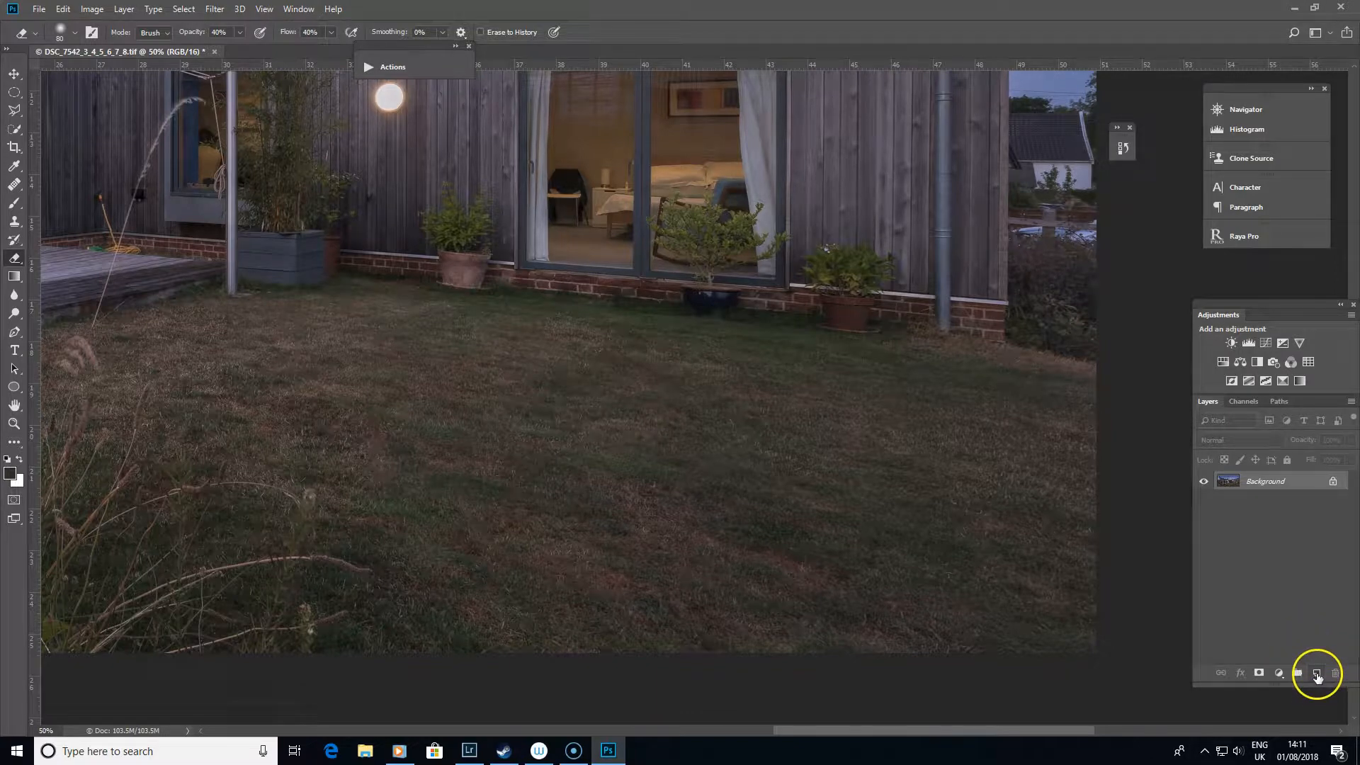
{"action": "left_click", "coordinate": [1317, 672]}
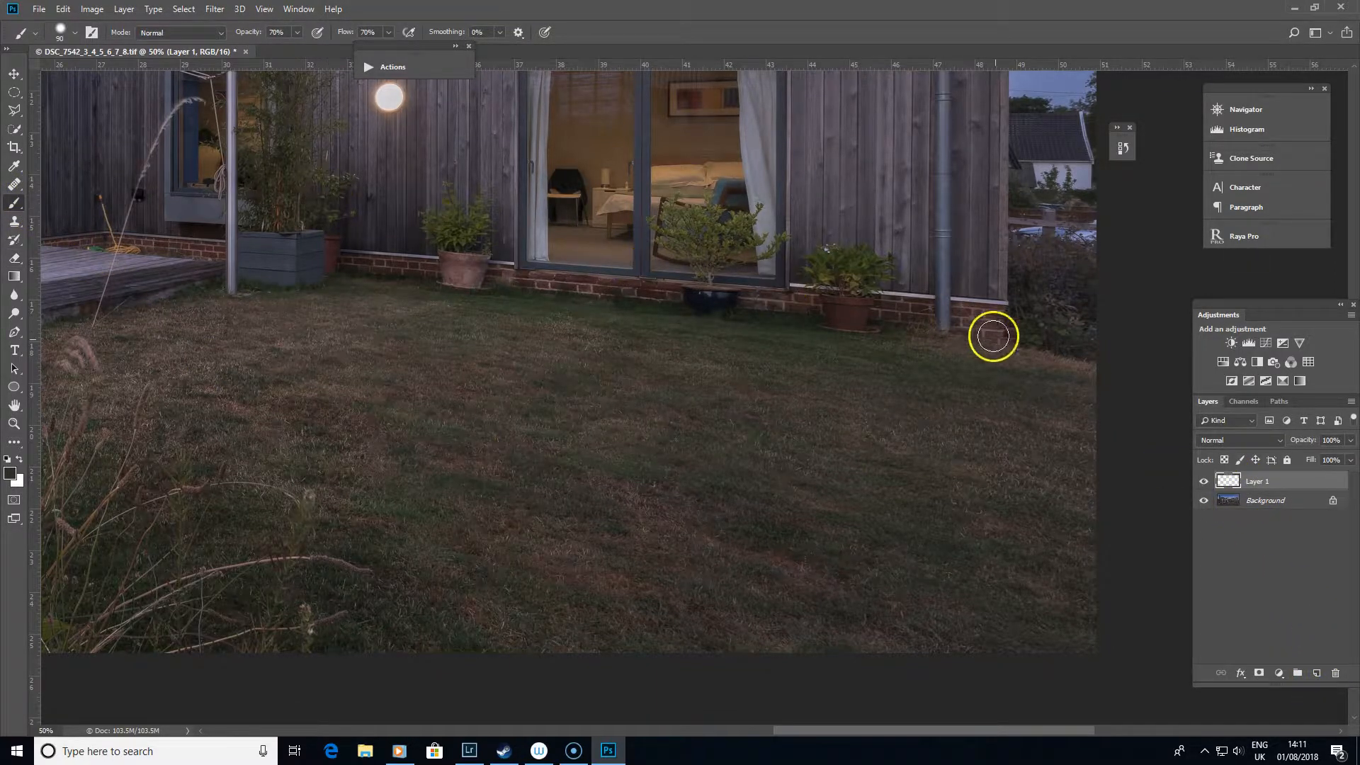
{"action": "left_click_drag", "start_coordinate": [992, 337], "coordinate": [774, 328]}
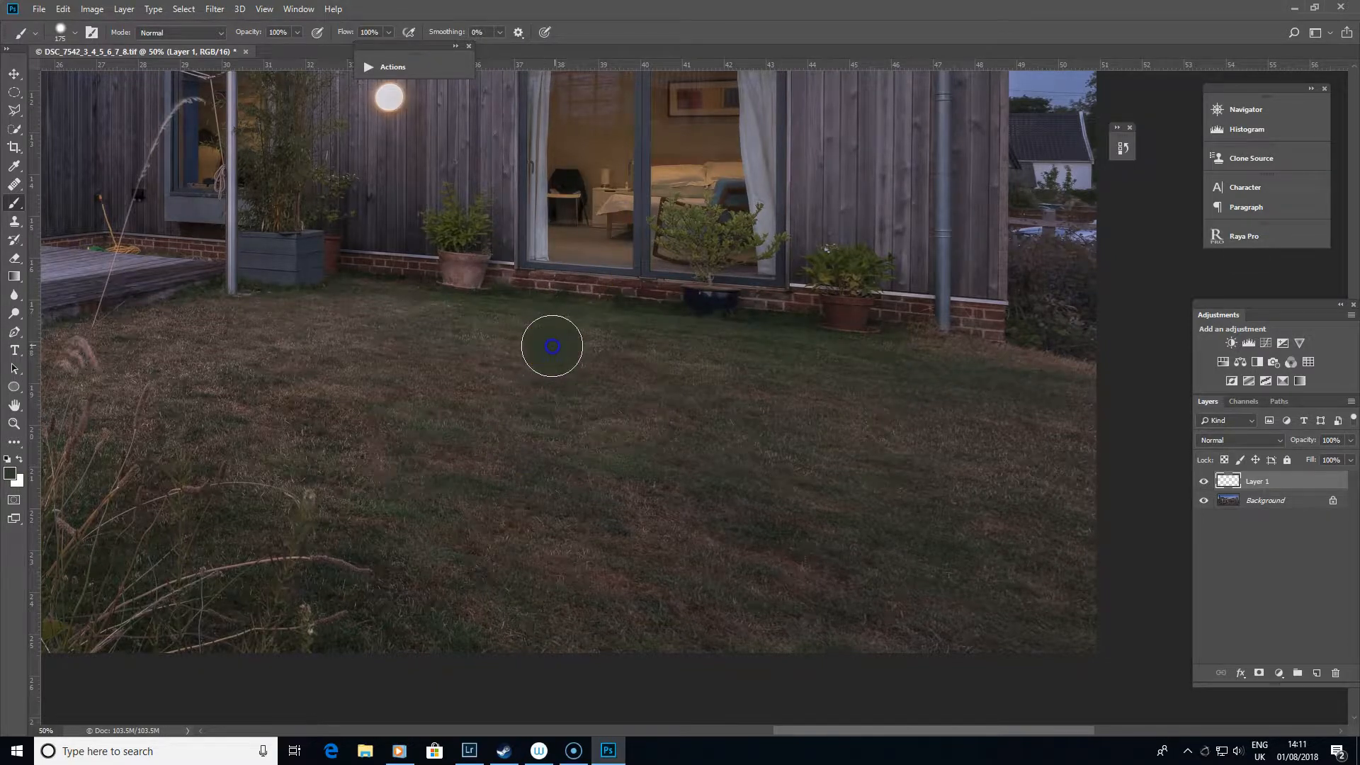
{"action": "left_click_drag", "start_coordinate": [552, 345], "coordinate": [497, 529]}
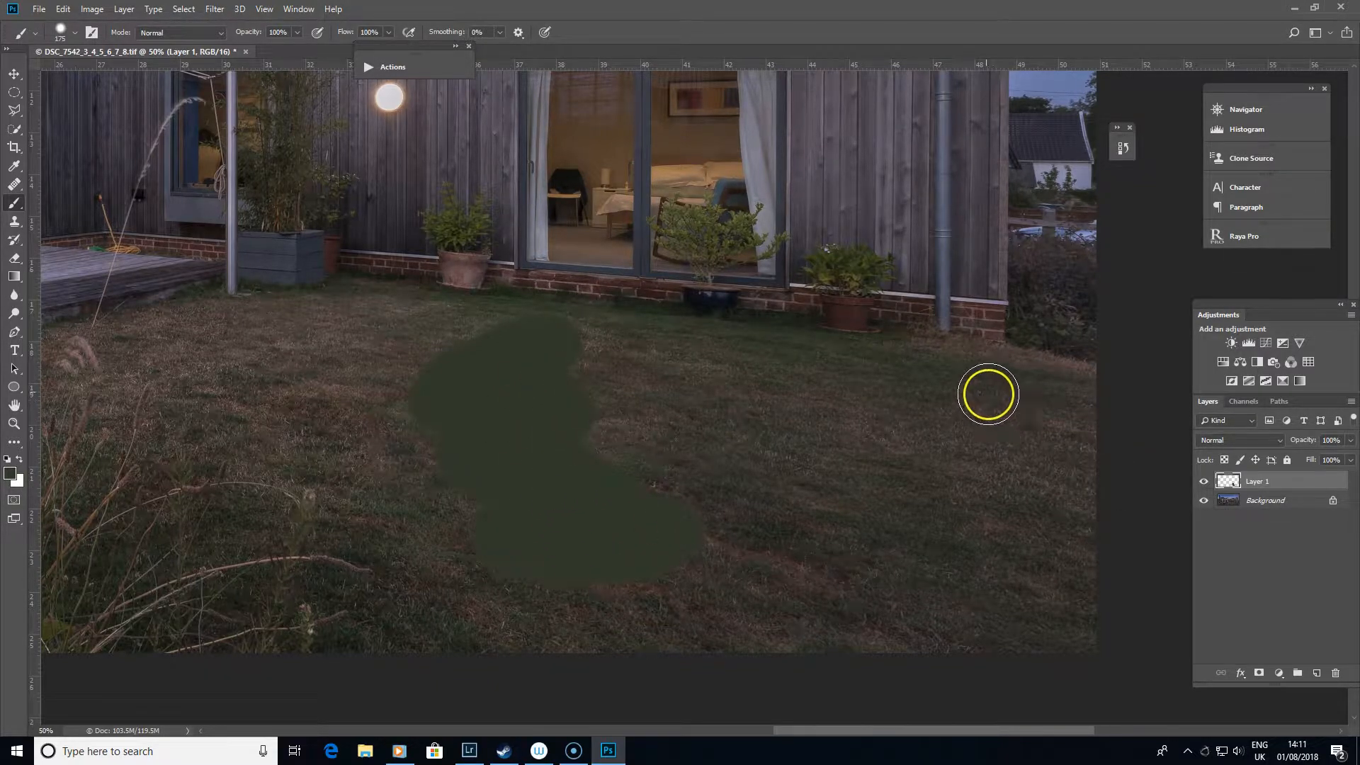
{"action": "mouse_move", "coordinate": [862, 498]}
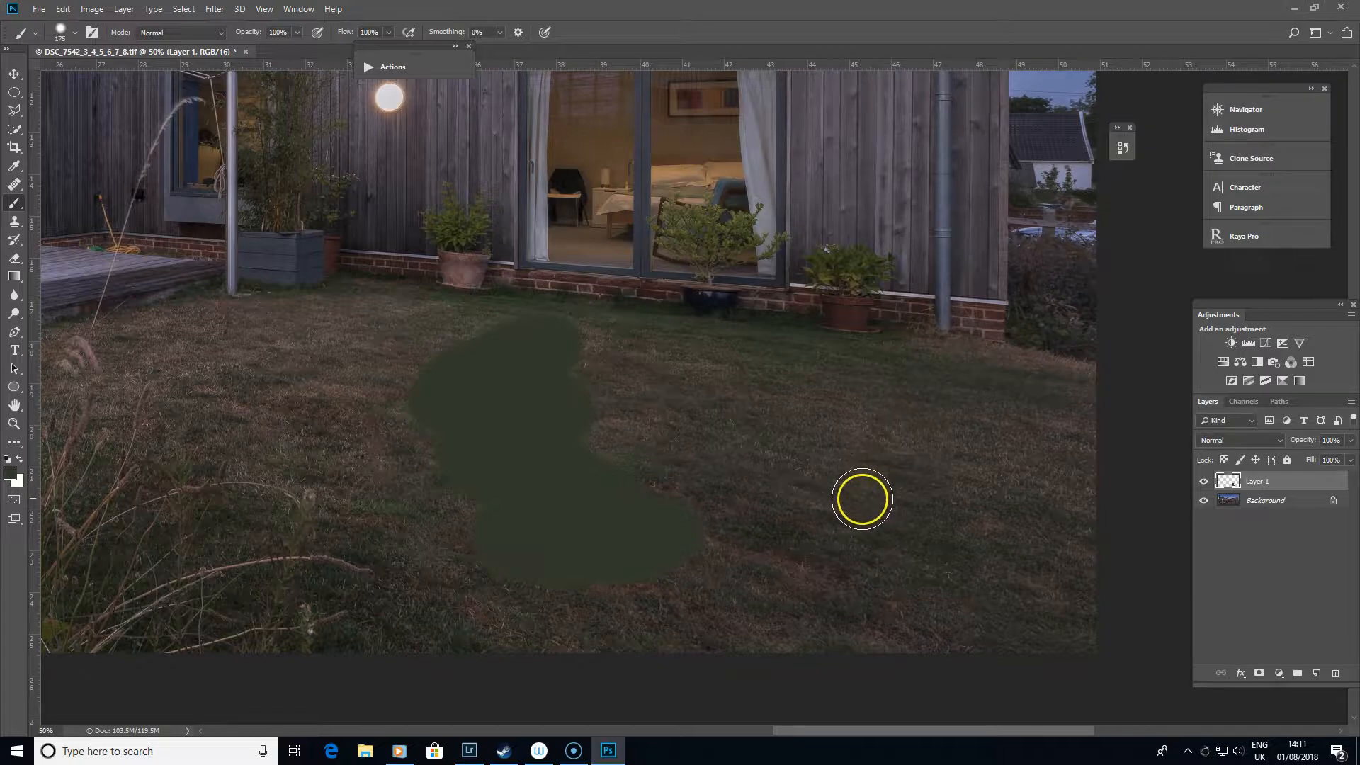
{"action": "mouse_move", "coordinate": [1234, 450]}
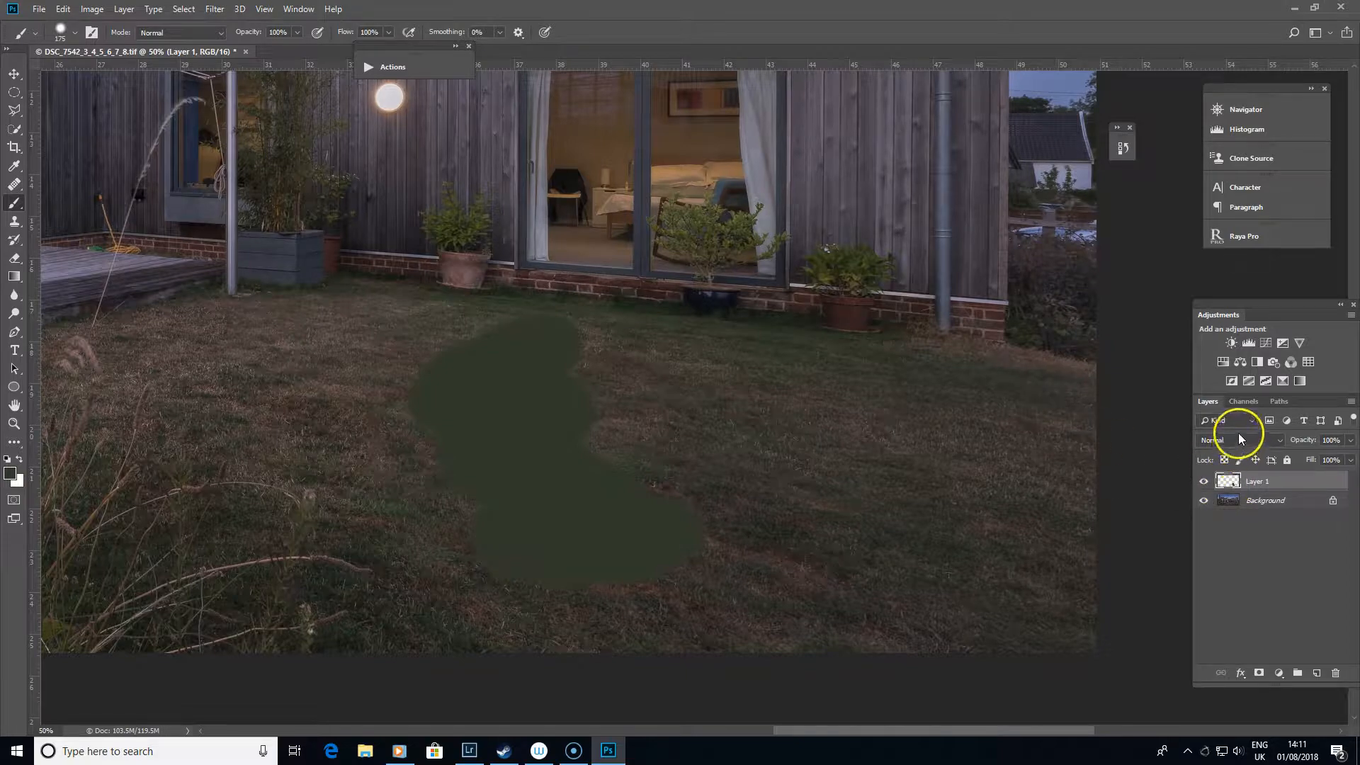
Switch Layer 1 to Color blending and brush green over more of the brown lawn
{"action": "left_click", "coordinate": [1240, 440]}
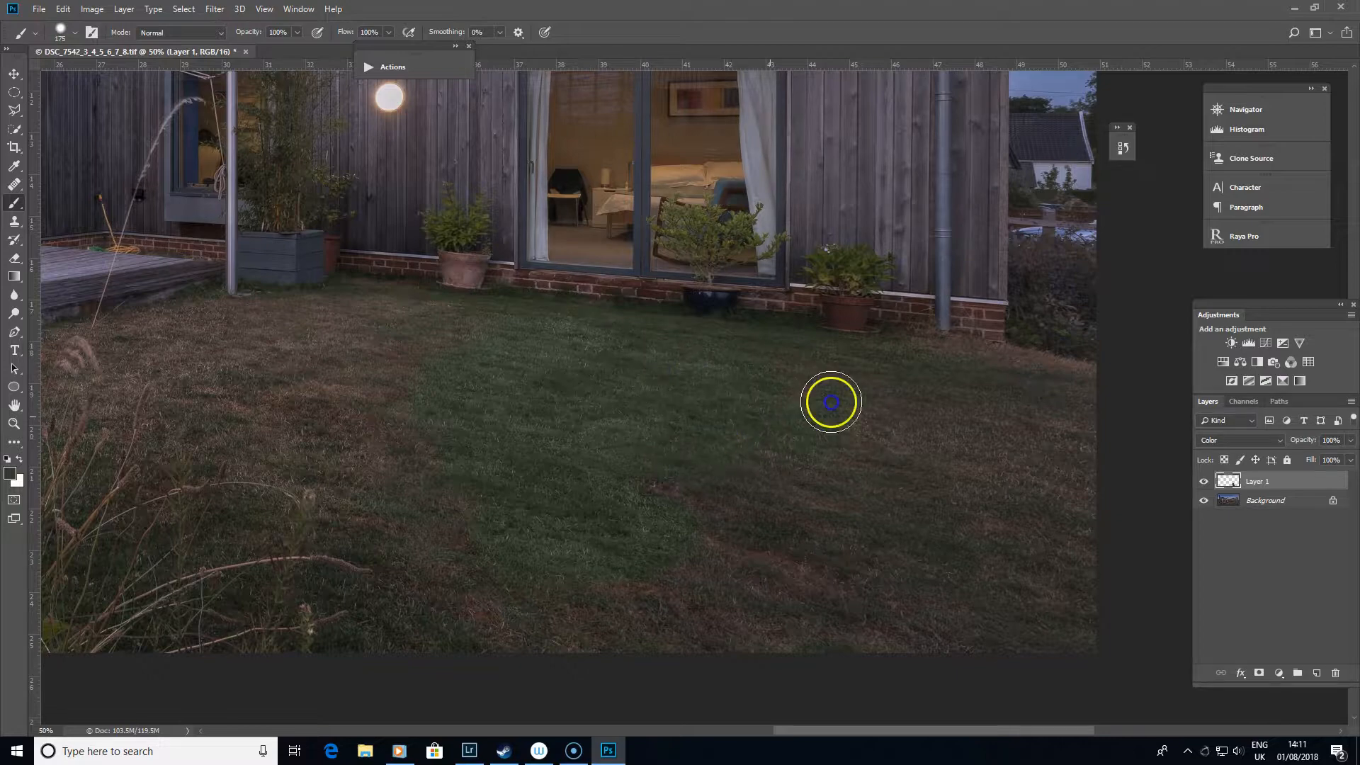
{"action": "left_click_drag", "start_coordinate": [830, 401], "coordinate": [973, 476]}
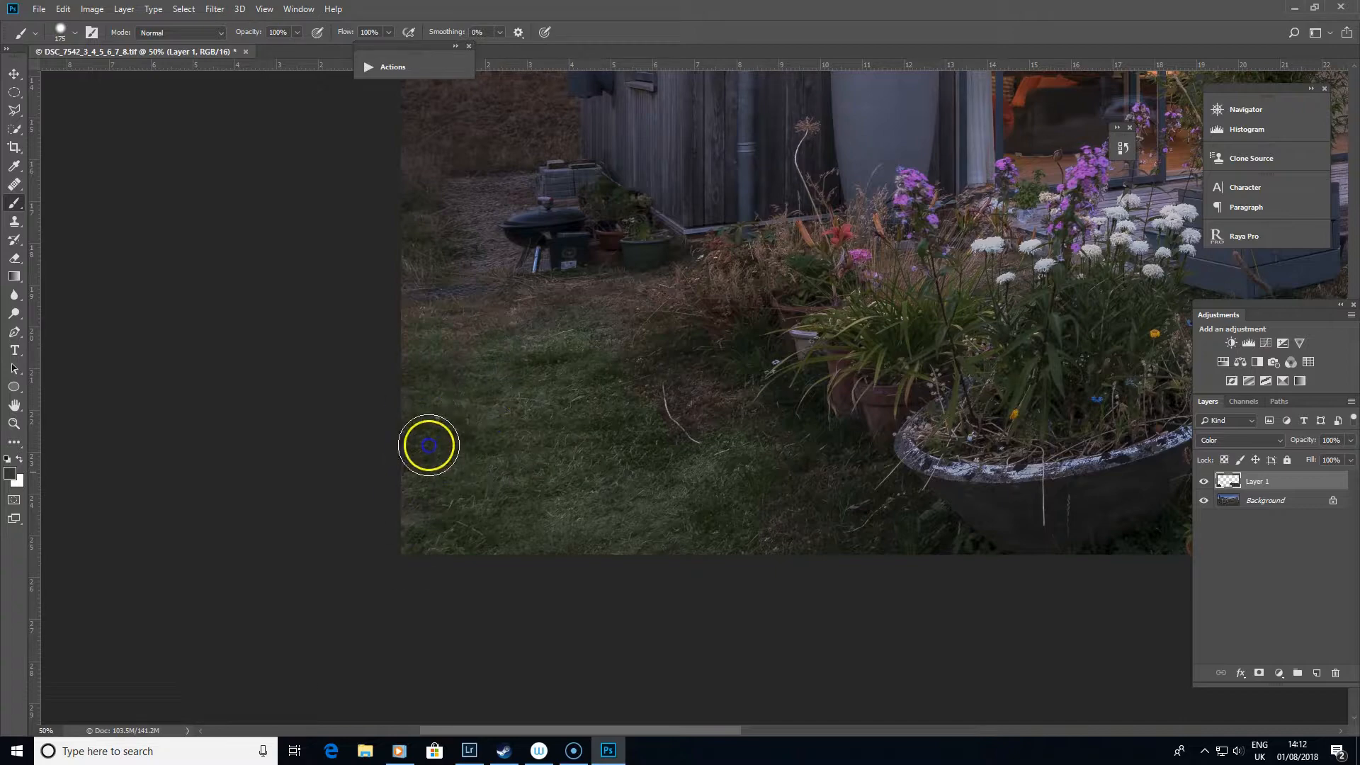
Brush green over the lawn near the flowers so the remaining brown grass is tinted
{"action": "left_click_drag", "start_coordinate": [428, 445], "coordinate": [701, 414]}
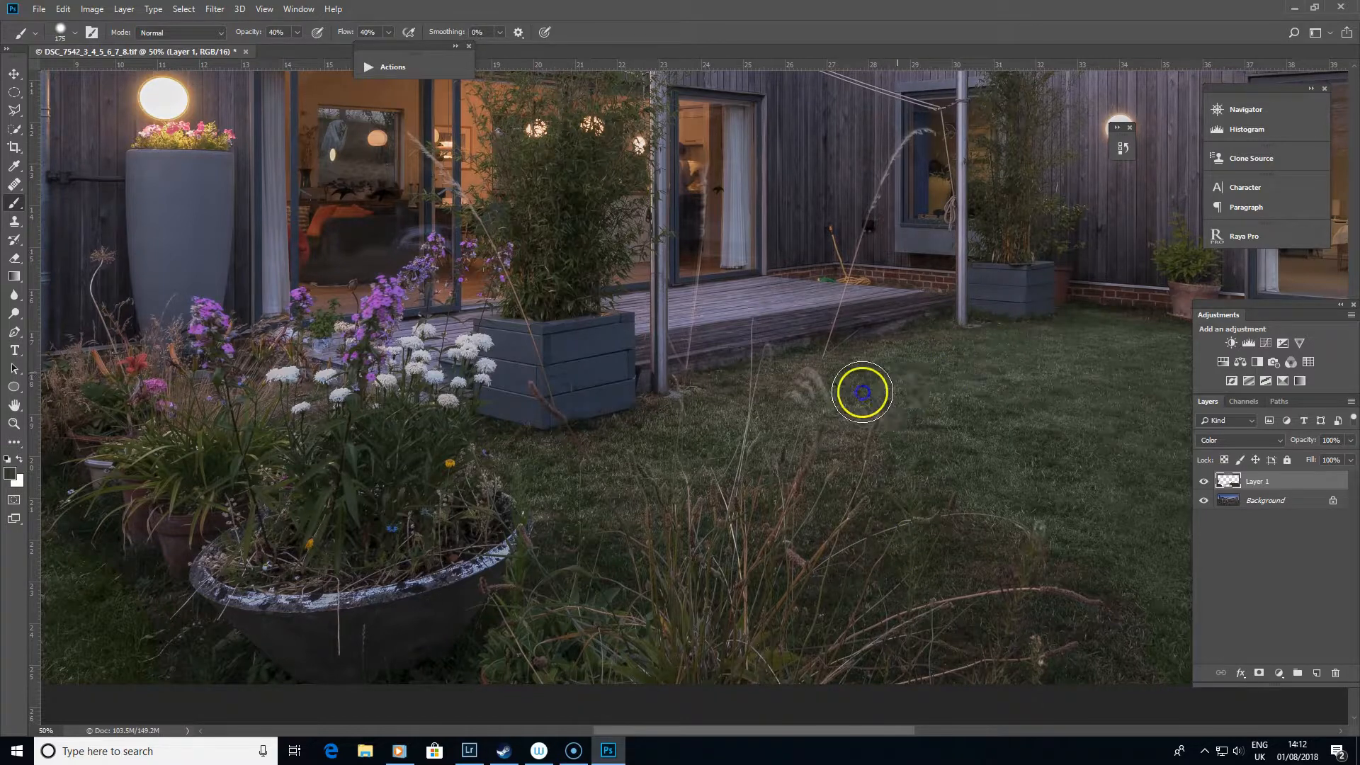
{"action": "mouse_move", "coordinate": [1085, 640]}
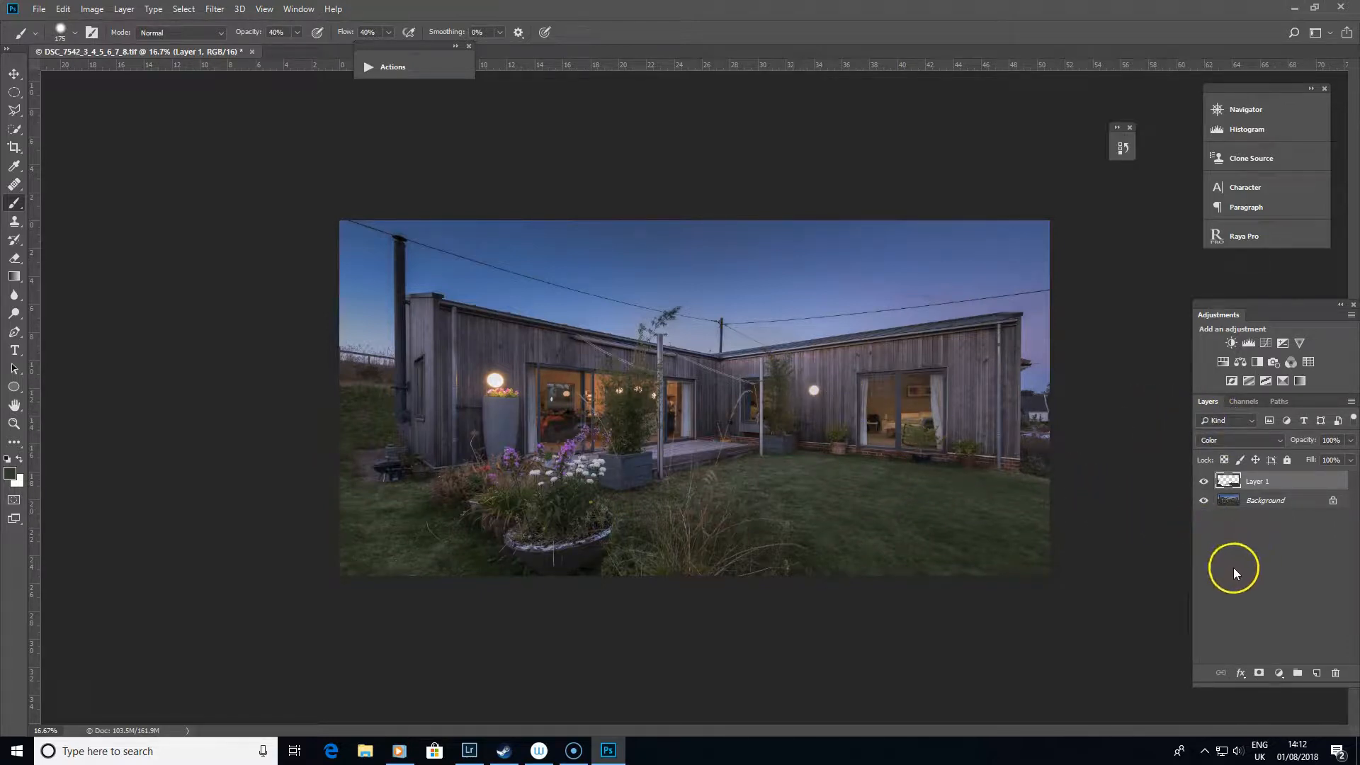
{"action": "mouse_move", "coordinate": [1201, 554]}
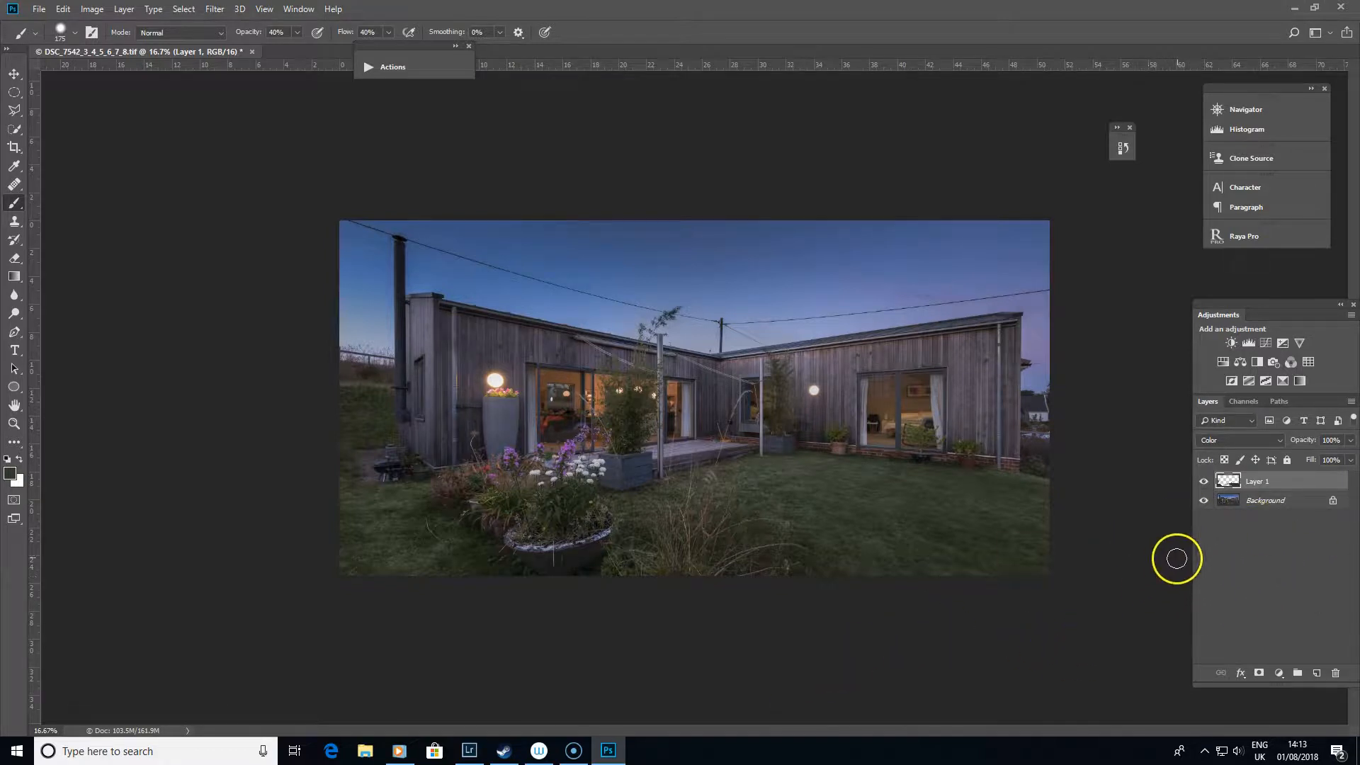
{"action": "mouse_move", "coordinate": [969, 477]}
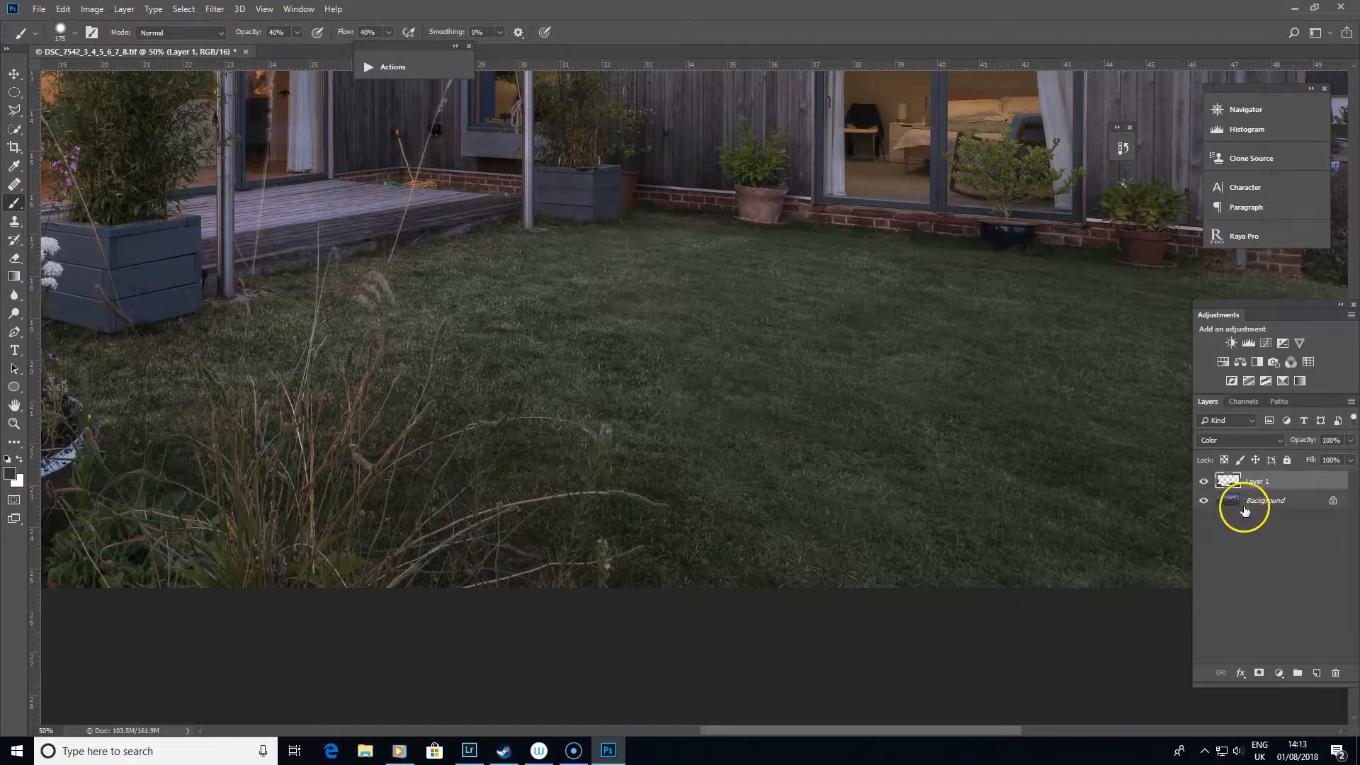
{"action": "mouse_move", "coordinate": [727, 317]}
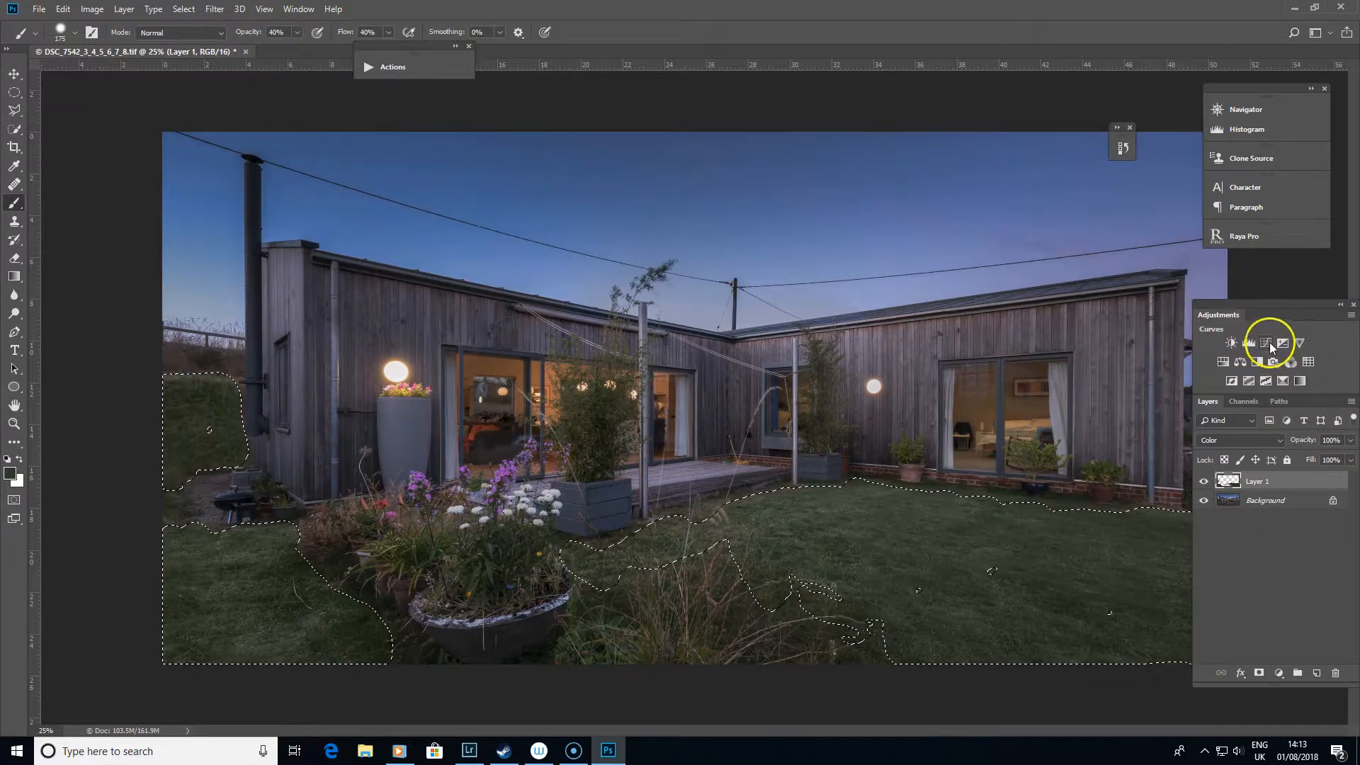
Add a Curves layer for the grass and shape an S-curve, lowering shadows and raising highlights
{"action": "left_click", "coordinate": [1265, 343]}
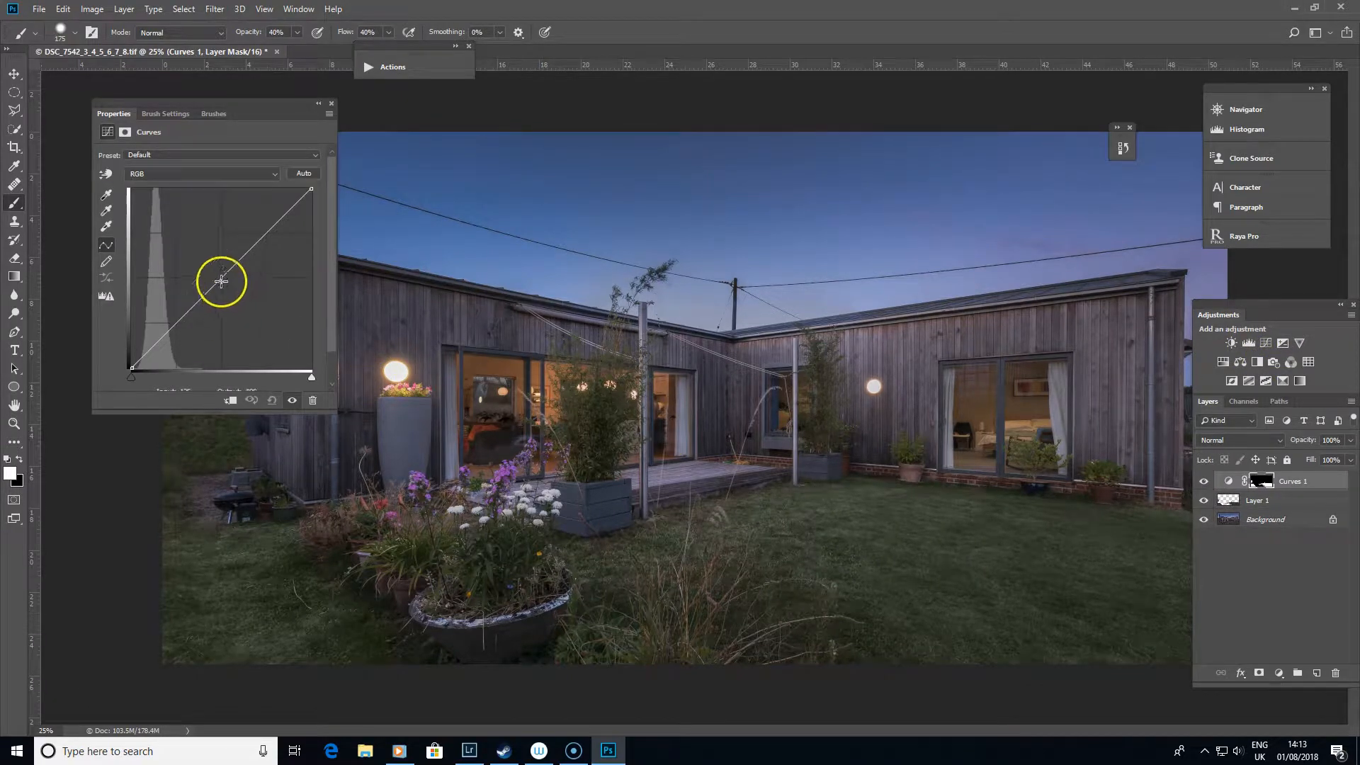
{"action": "left_click_drag", "start_coordinate": [221, 281], "coordinate": [183, 315]}
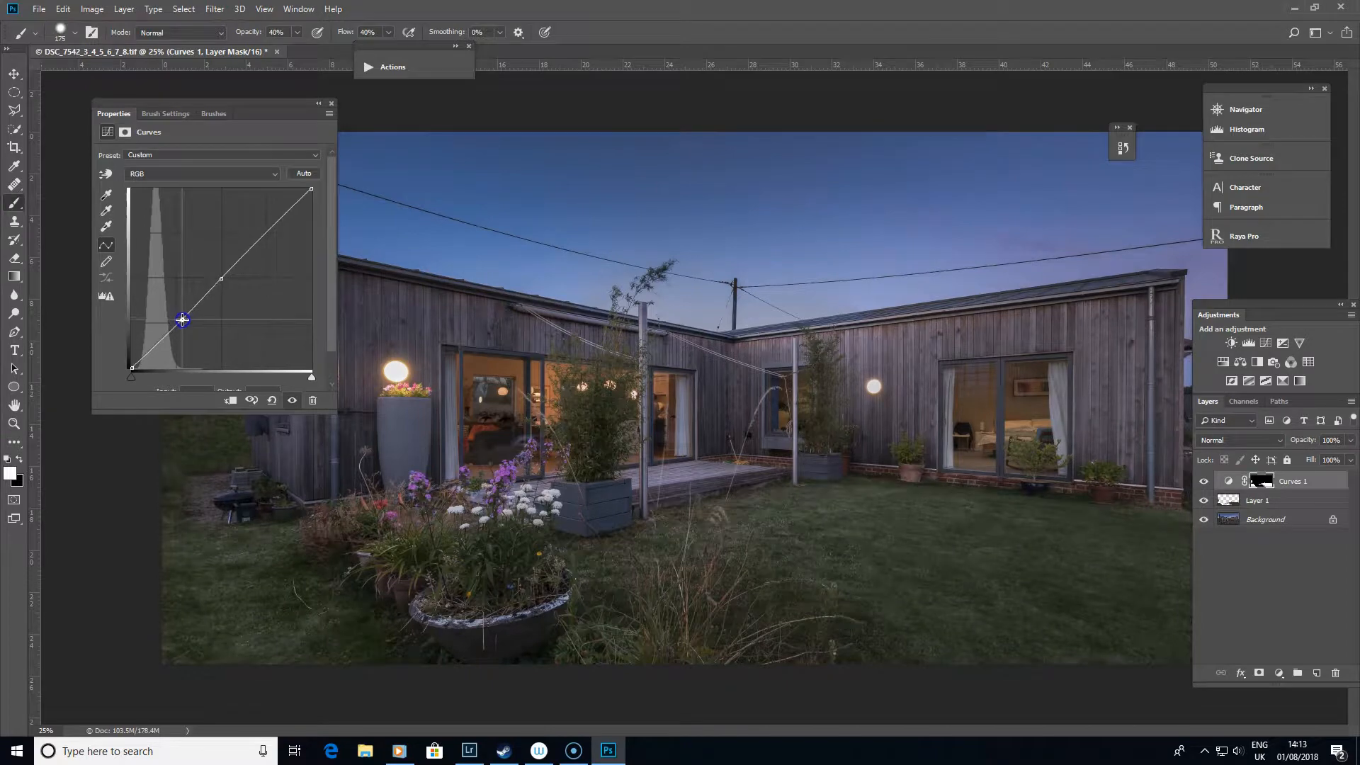
{"action": "left_click_drag", "start_coordinate": [182, 320], "coordinate": [255, 237]}
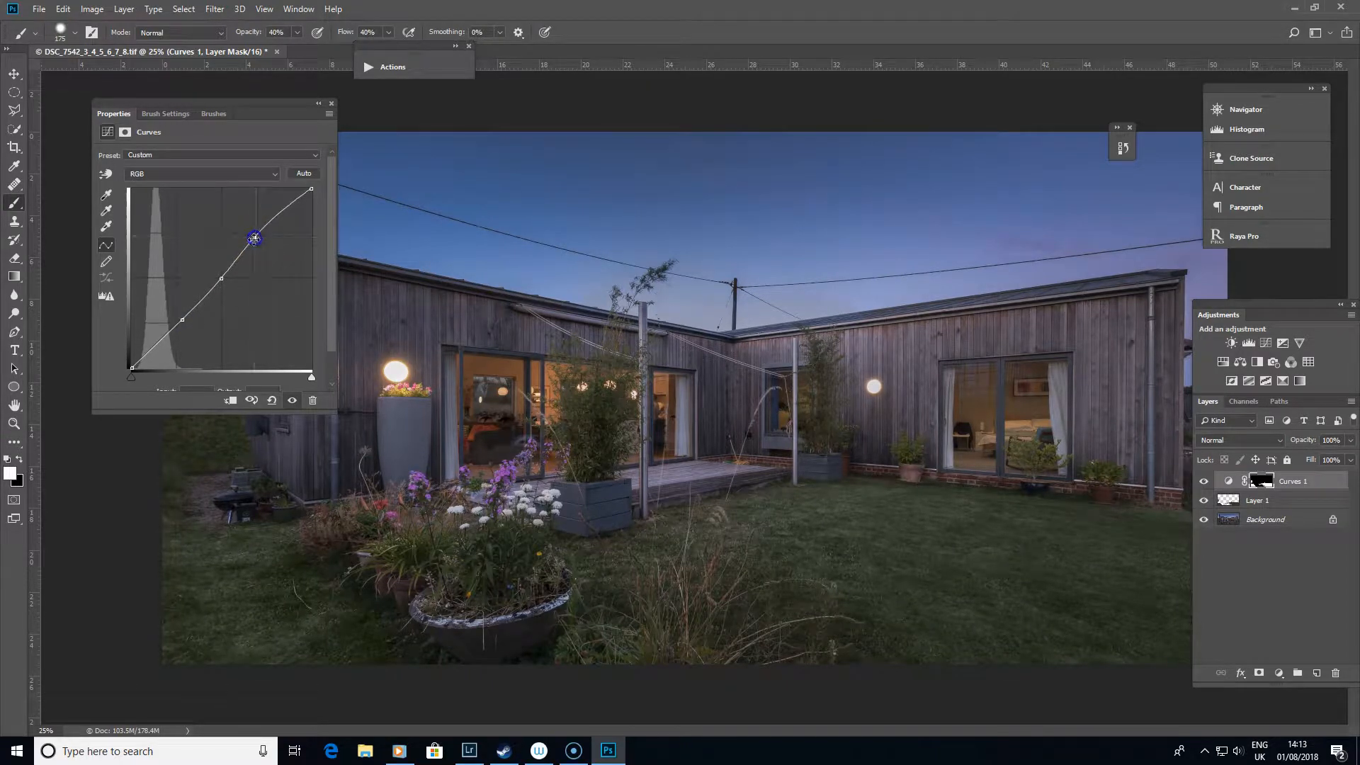
{"action": "left_click_drag", "start_coordinate": [254, 238], "coordinate": [183, 328]}
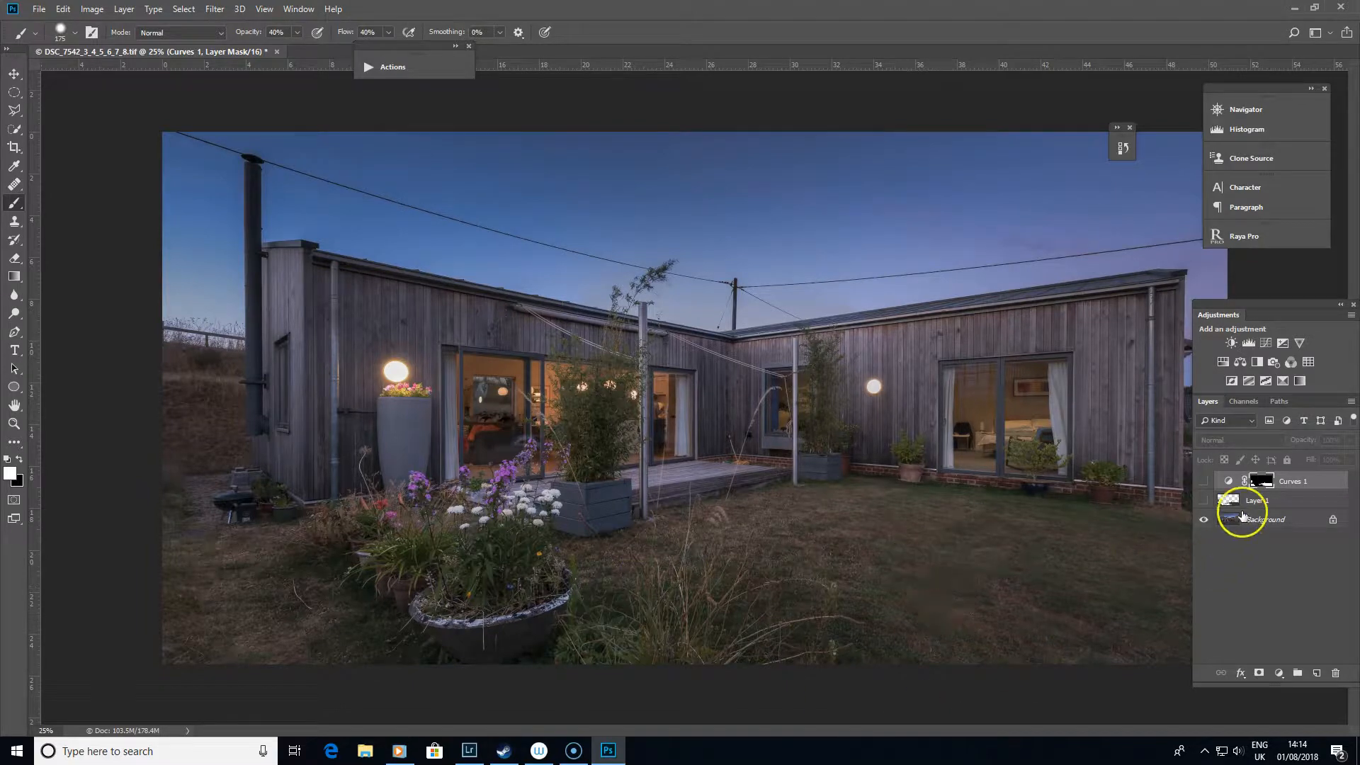
Make Layer 1 visible again so the green tint returns to the lawn
{"action": "left_click", "coordinate": [1204, 500]}
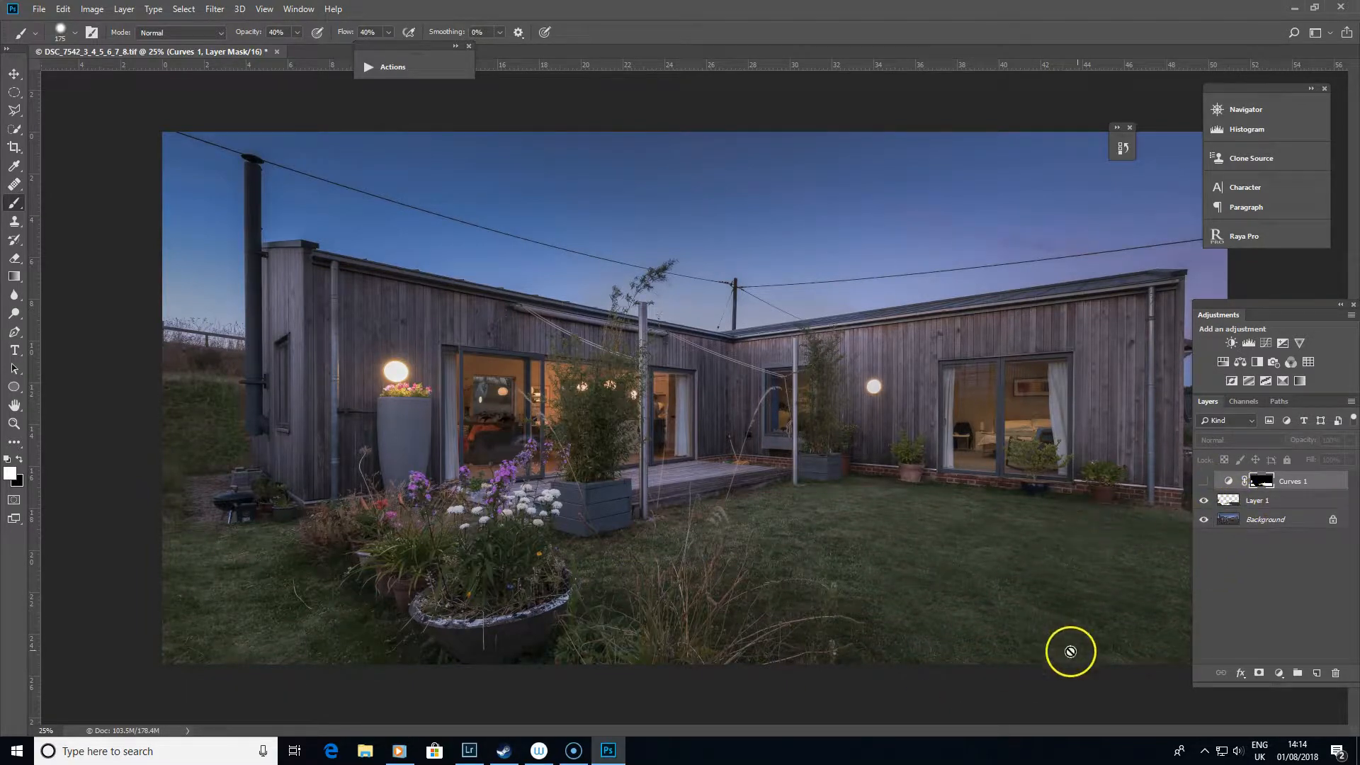
{"action": "mouse_move", "coordinate": [368, 197]}
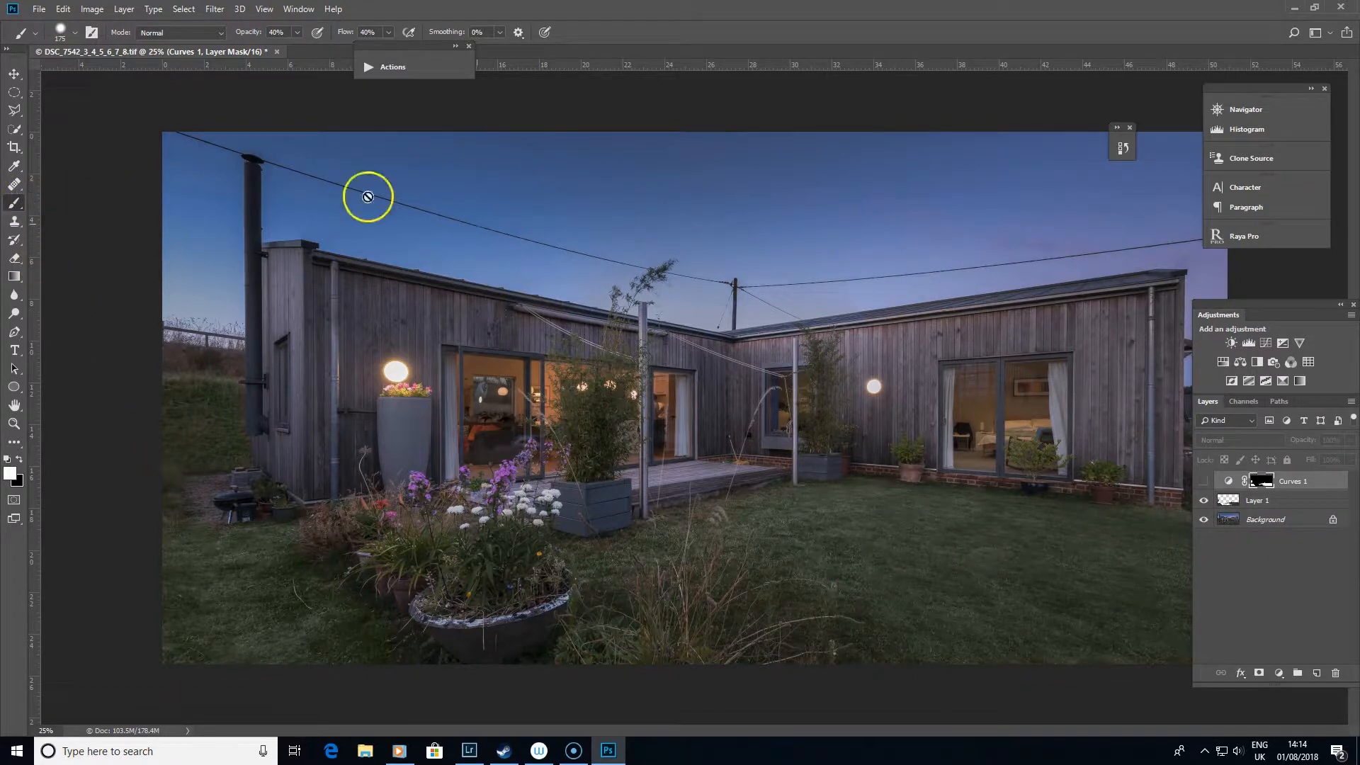
{"action": "mouse_move", "coordinate": [953, 606]}
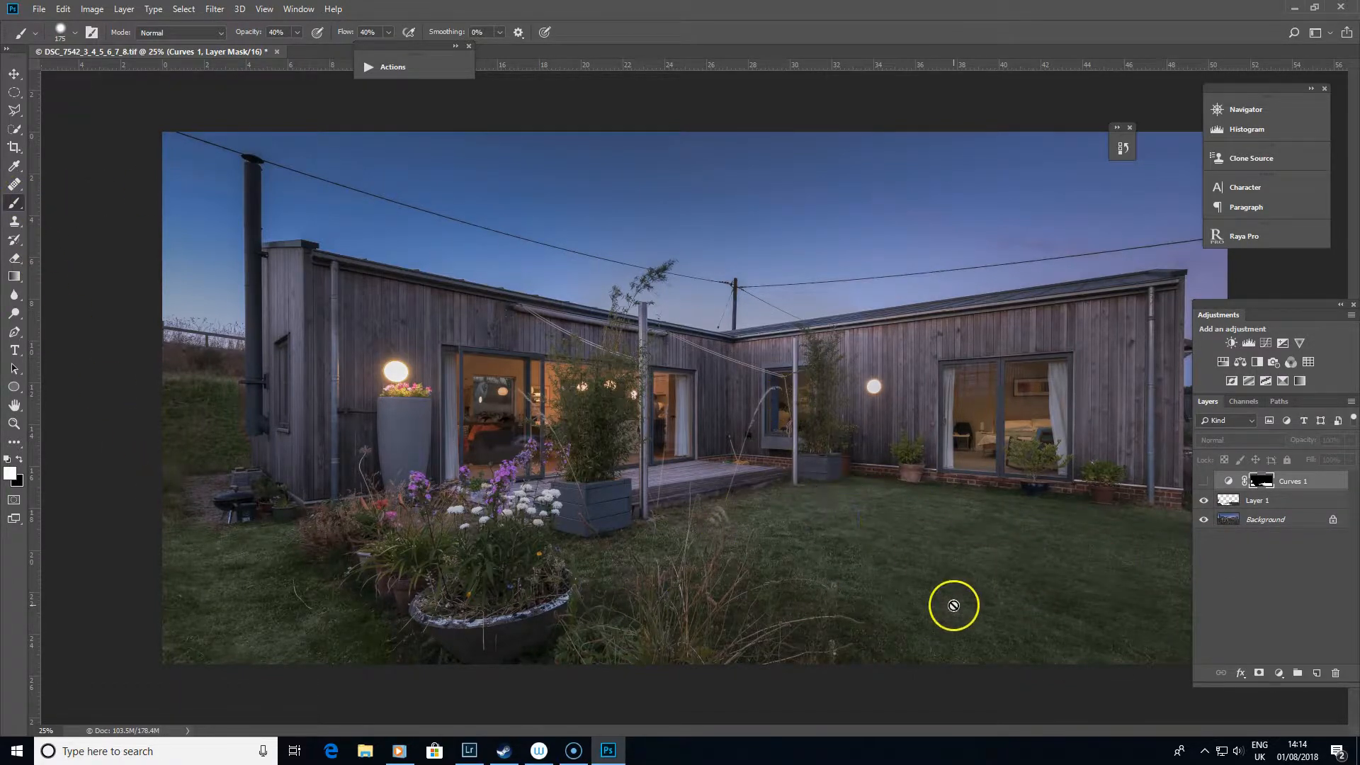
{"action": "mouse_move", "coordinate": [881, 519]}
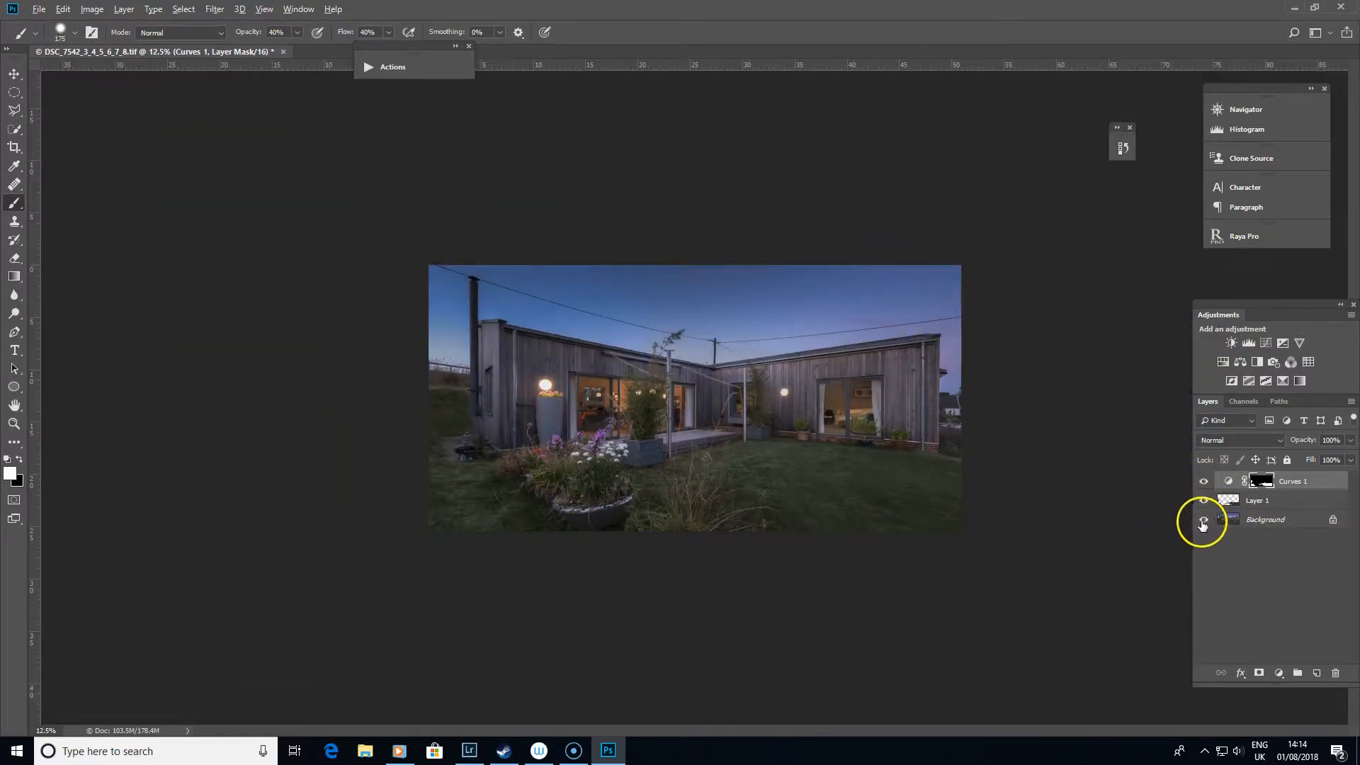
{"action": "left_click", "coordinate": [1203, 519]}
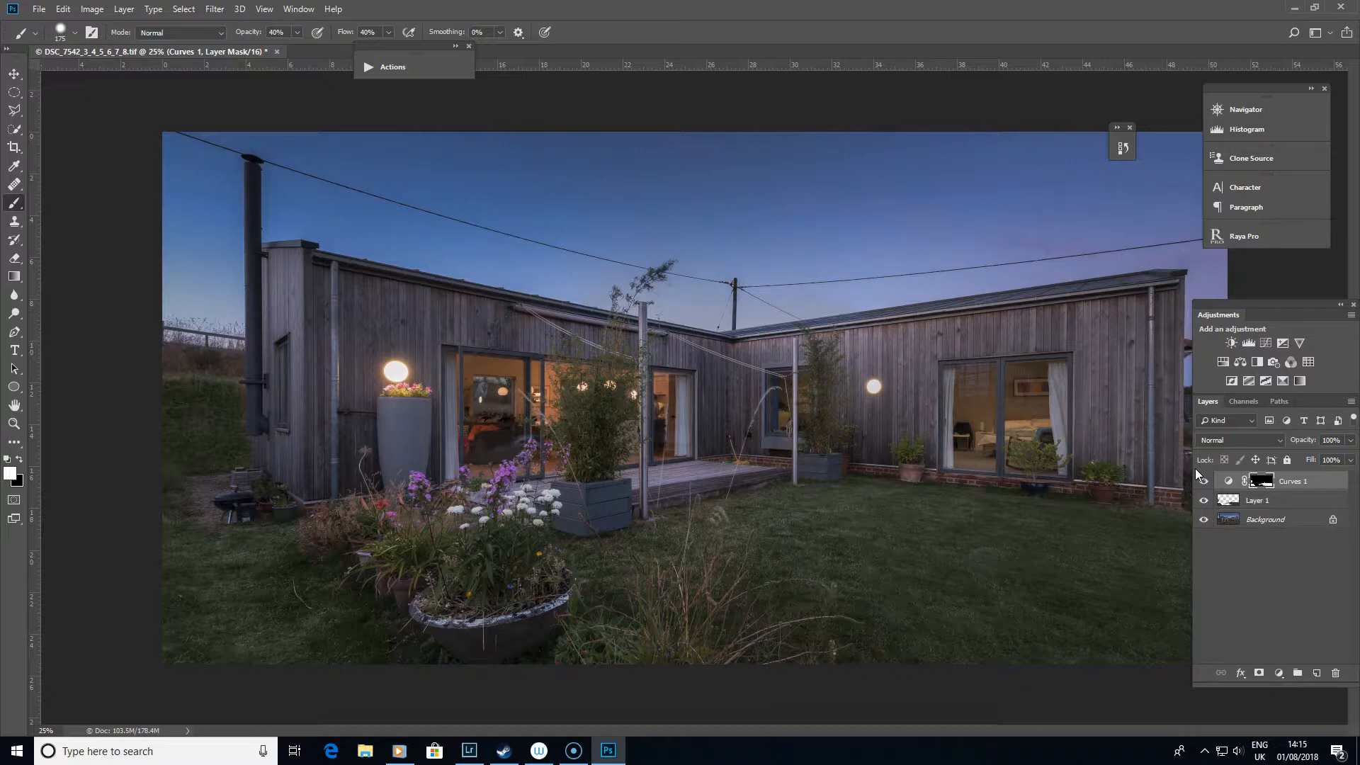
{"action": "mouse_move", "coordinate": [1167, 582]}
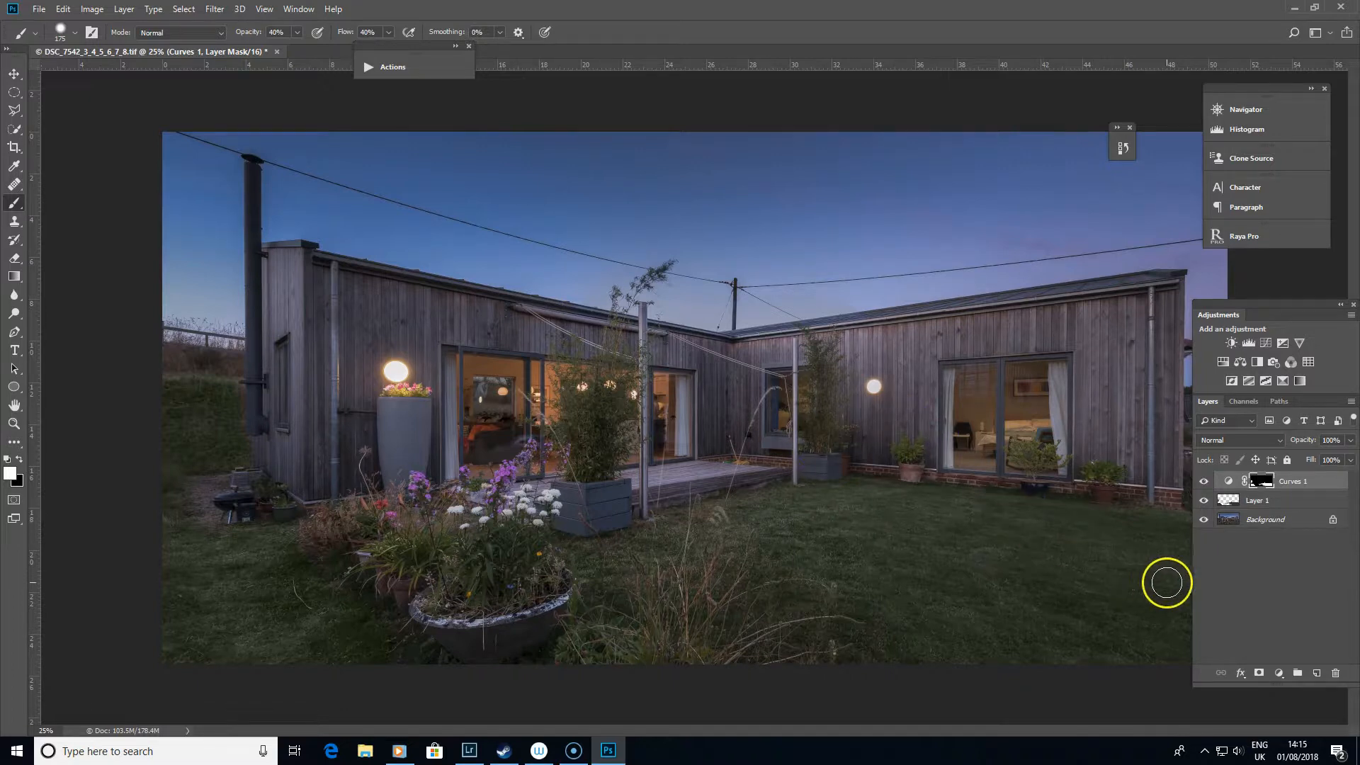